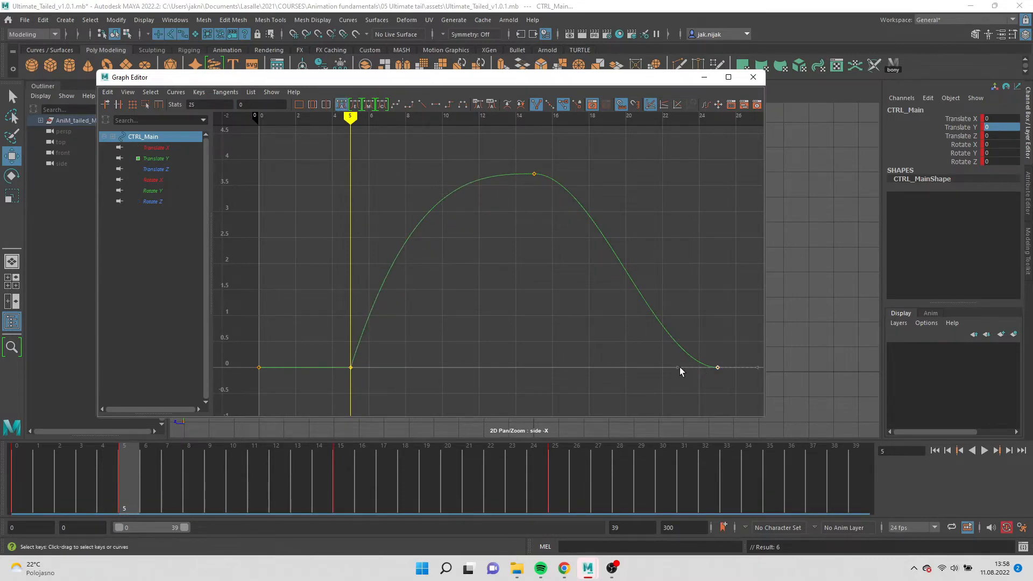
Step: Close the Graph Editor after reviewing the CTRL_Main Translate Y jump arc
click(752, 77)
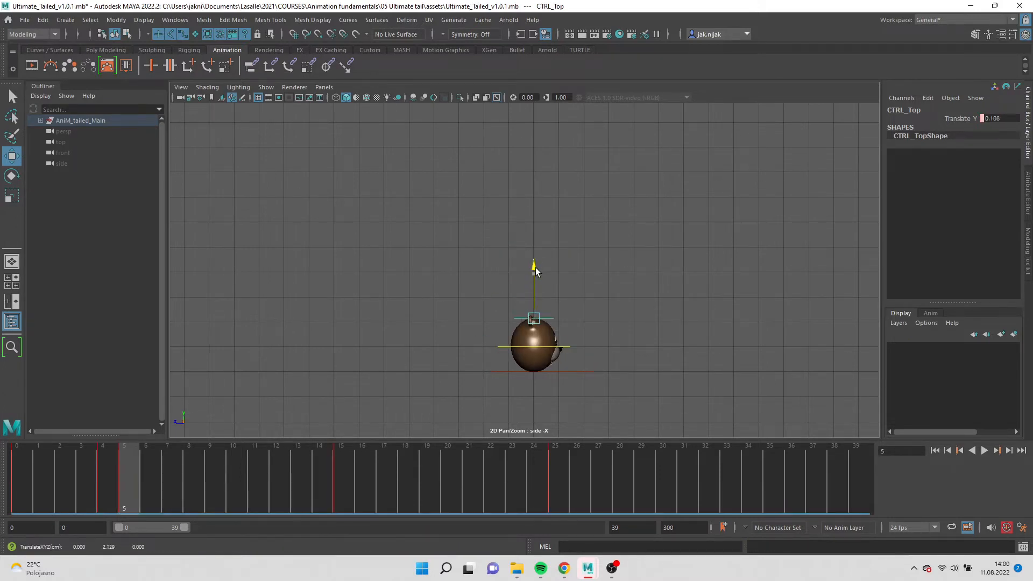
click(556, 464)
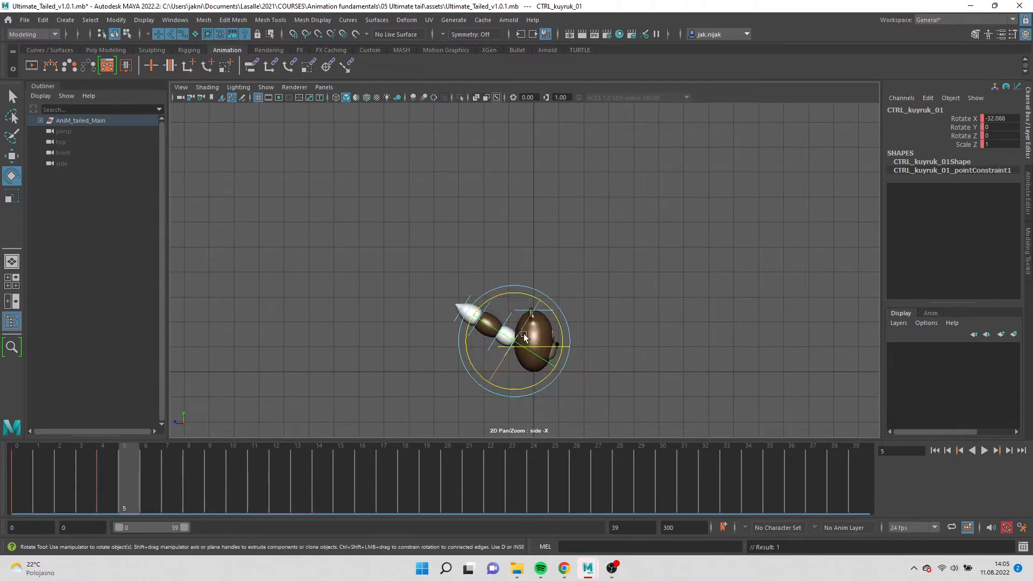
Step: Rotate CTRL_kuyruk_01 about −32 degrees to bend the tail upward behind the ball
drag(524, 336, 537, 305)
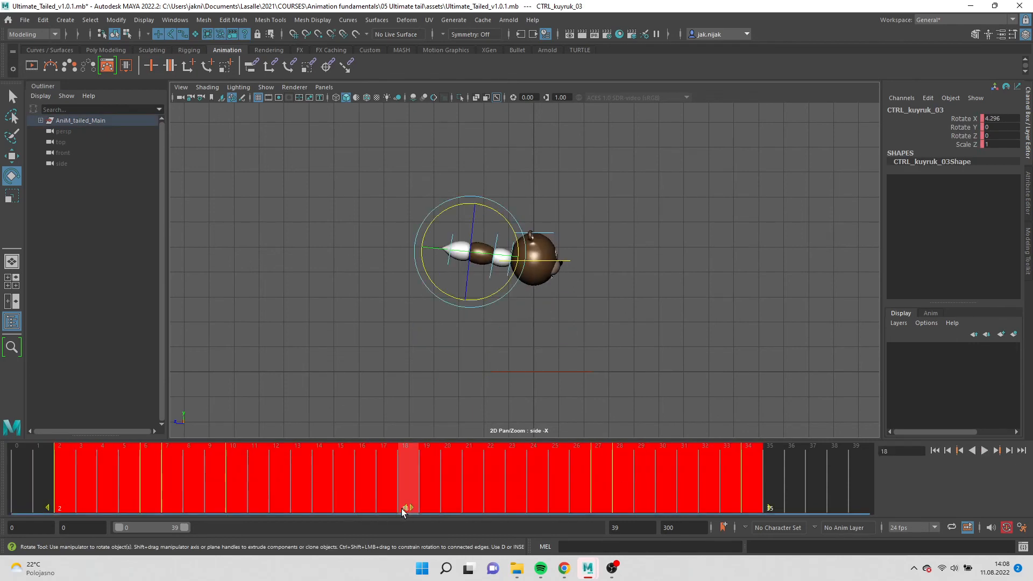
Step: Drag the selected tail control's key range along the Time Slider to offset its motion
drag(406, 506, 748, 507)
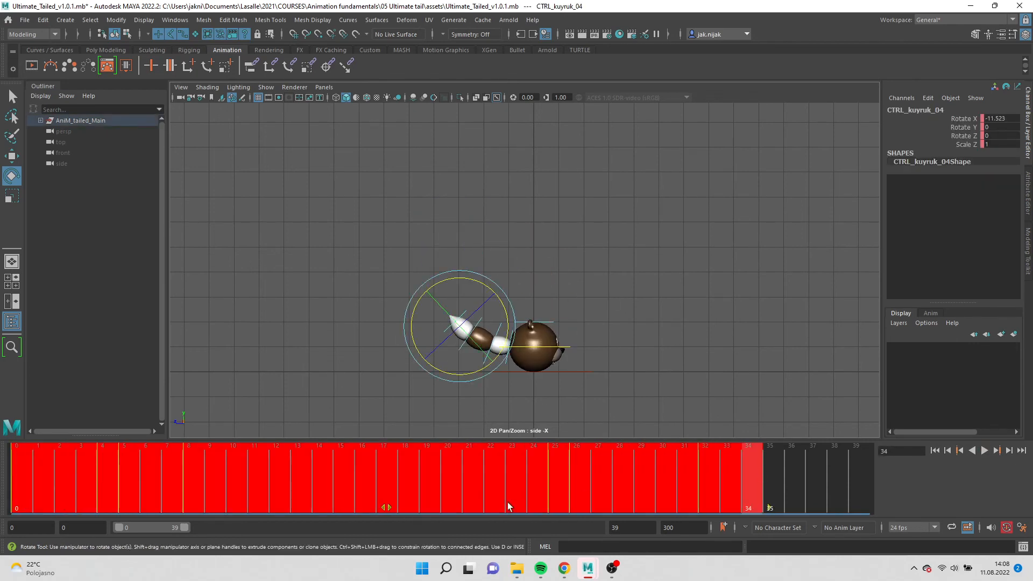